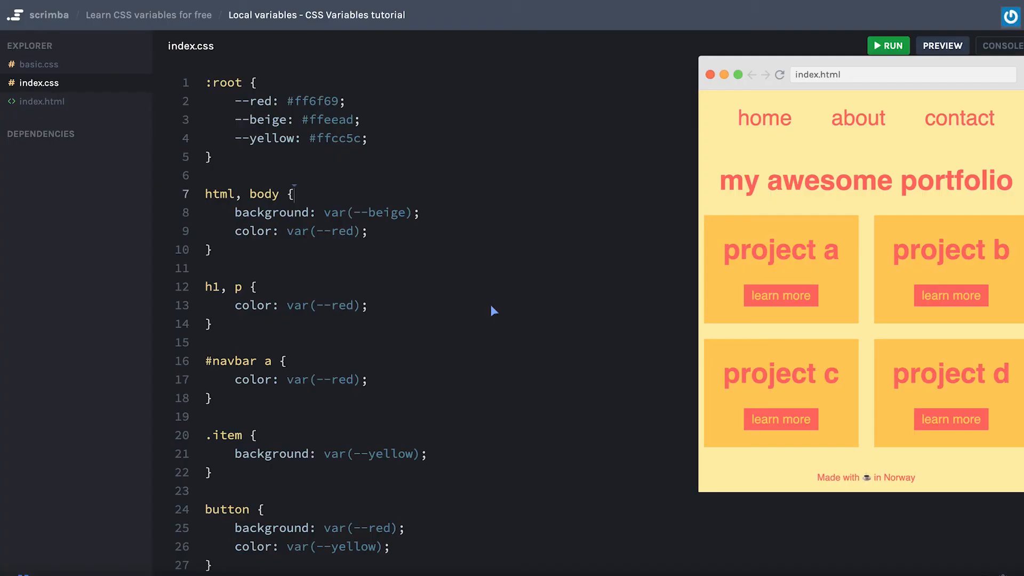
{"action": "mouse_move", "coordinate": [482, 307]}
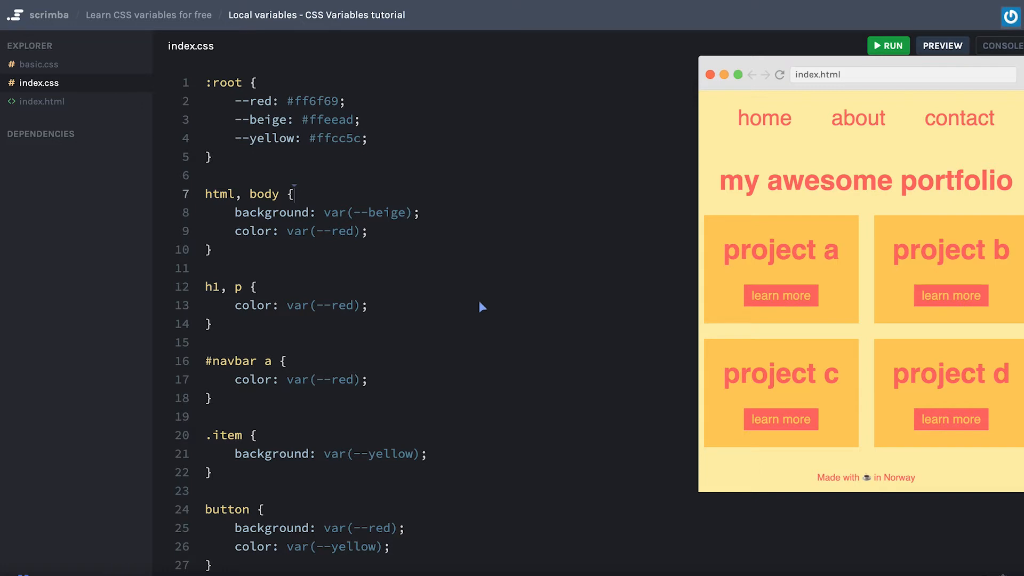
{"action": "mouse_move", "coordinate": [481, 309]}
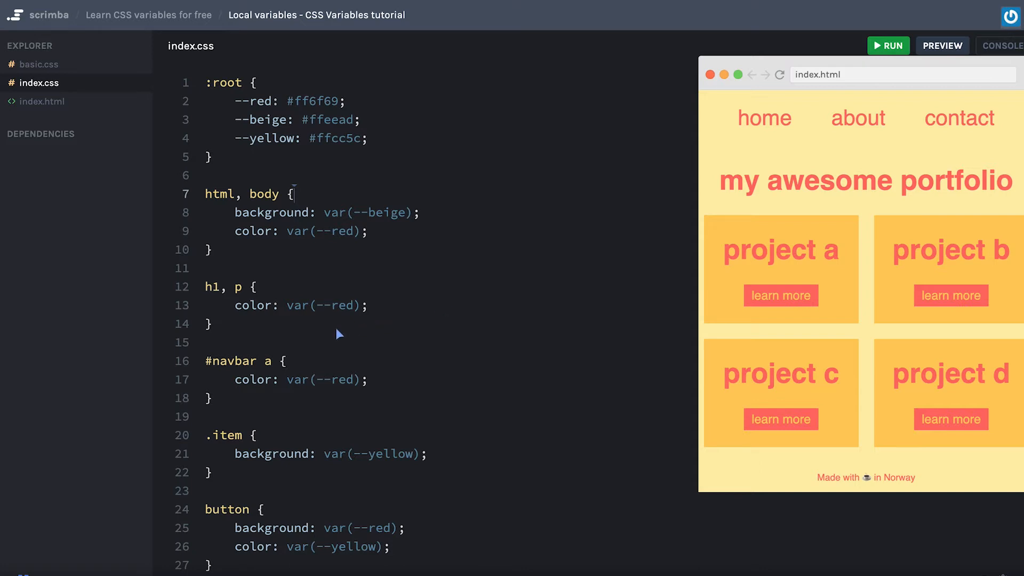
{"action": "mouse_move", "coordinate": [371, 361]}
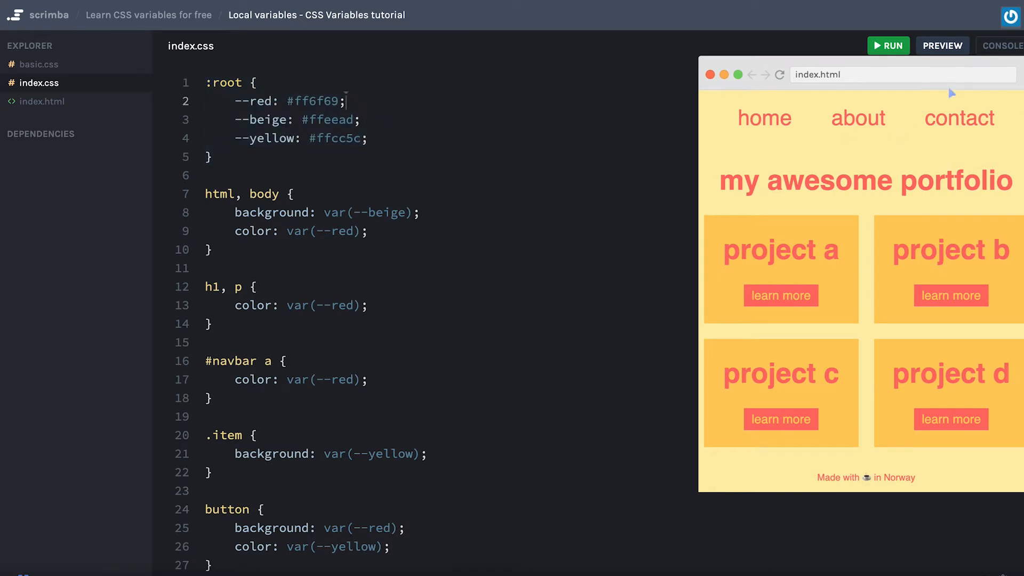
{"action": "mouse_move", "coordinate": [929, 139]}
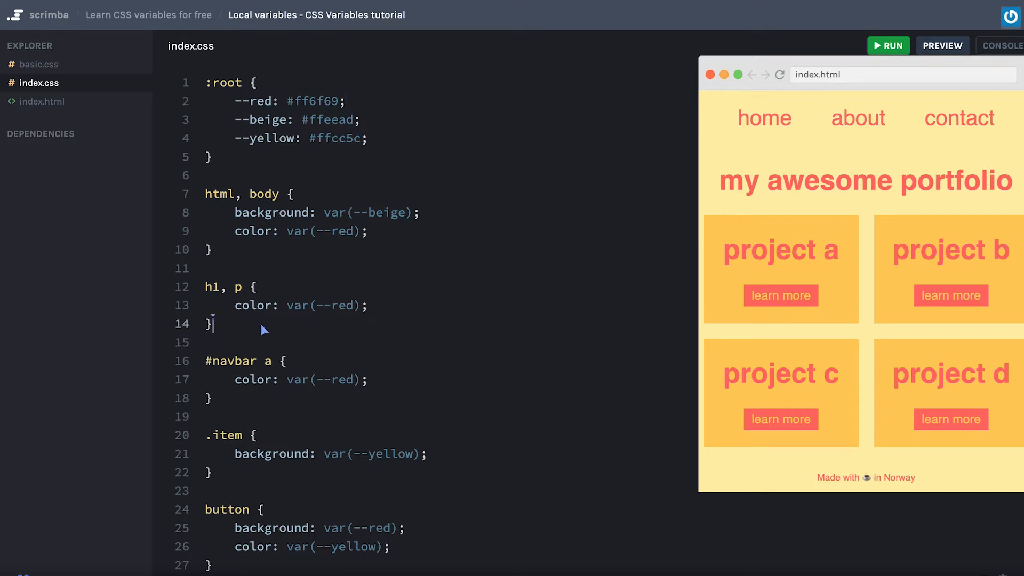
Write a #navbar rule declaring the local --nav-red colour with value #ff6f69
{"action": "type", "text": "#"}
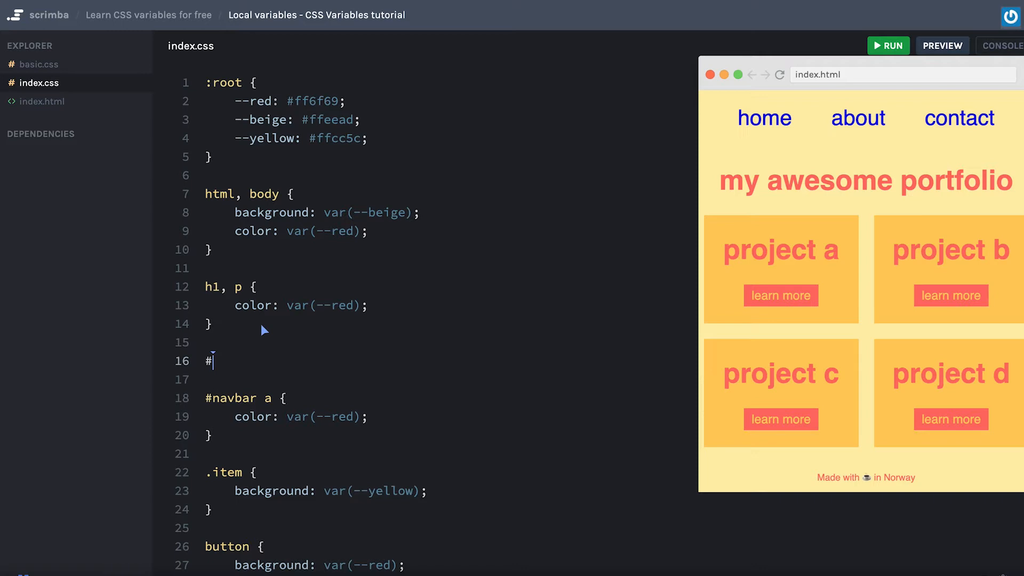
{"action": "type", "text": "navbar"}
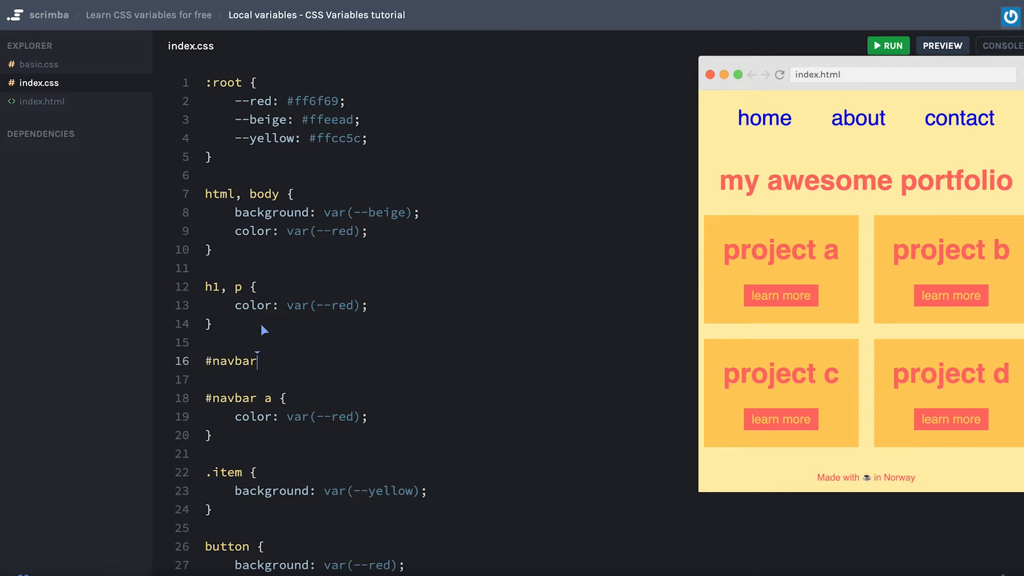
{"action": "type", "text": "{"}
{"action": "left_click", "coordinate": [451, 380]}
{"action": "type", "text": "--"}
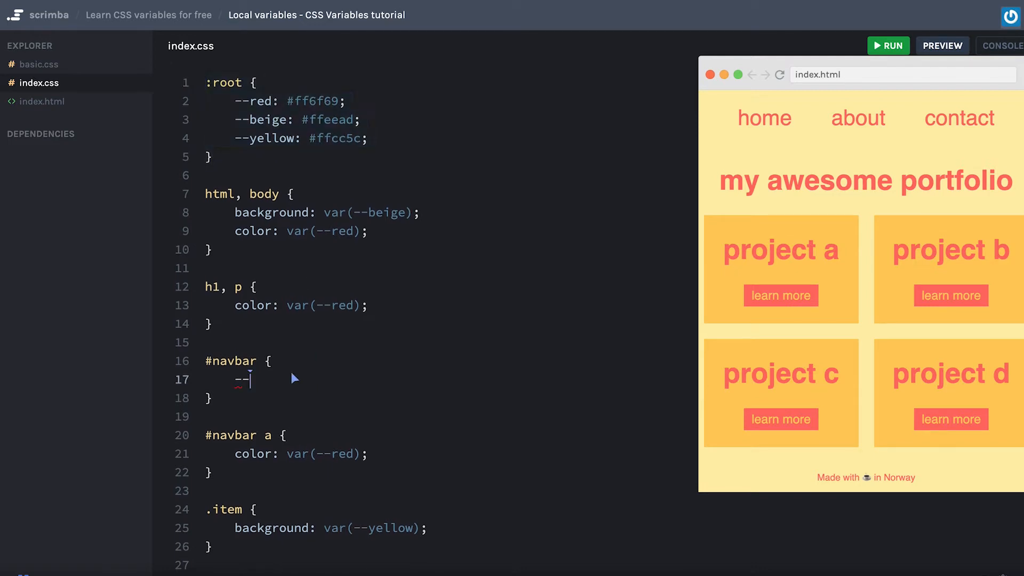
{"action": "type", "text": "na"}
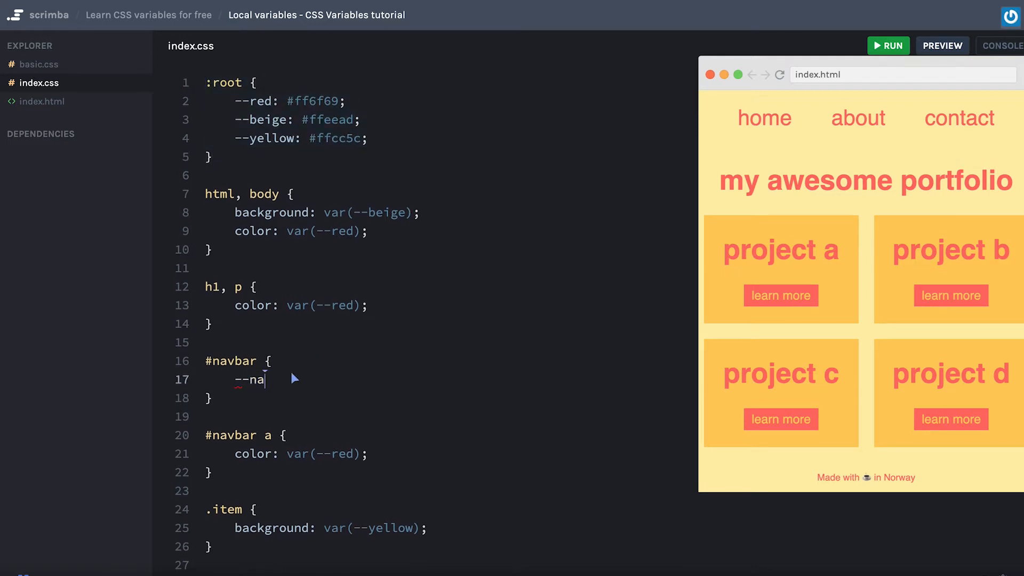
{"action": "type", "text": "v-red: ;"}
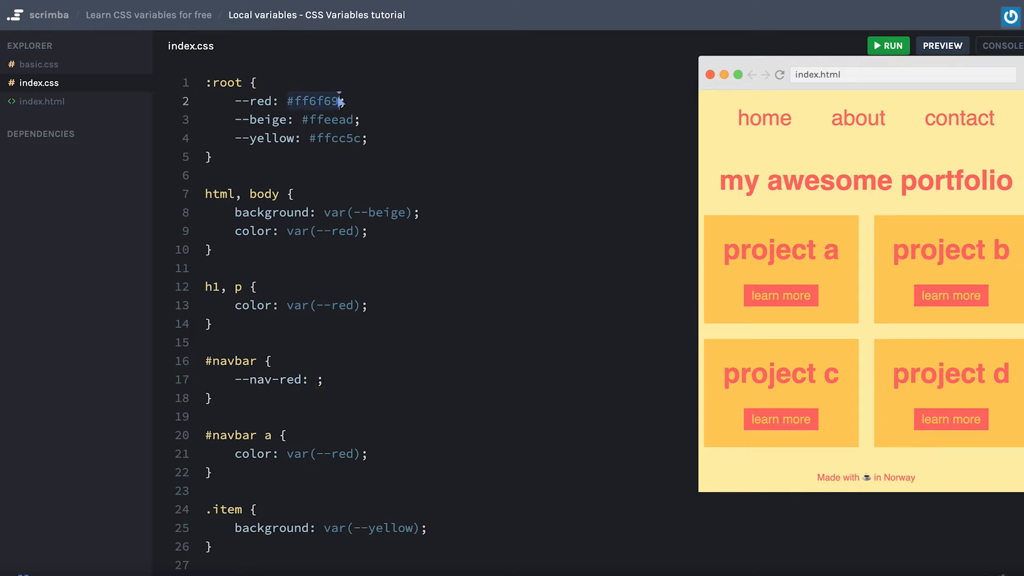
{"action": "type", "text": "#ff6f69"}
{"action": "left_click", "coordinate": [287, 453]}
{"action": "type", "text": "nav-"}
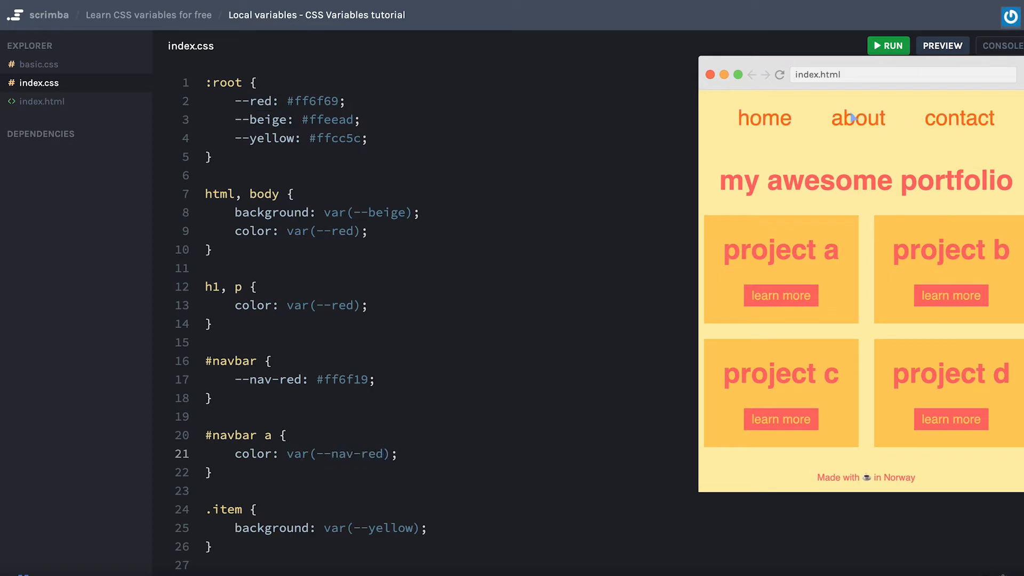
{"action": "mouse_move", "coordinate": [965, 100]}
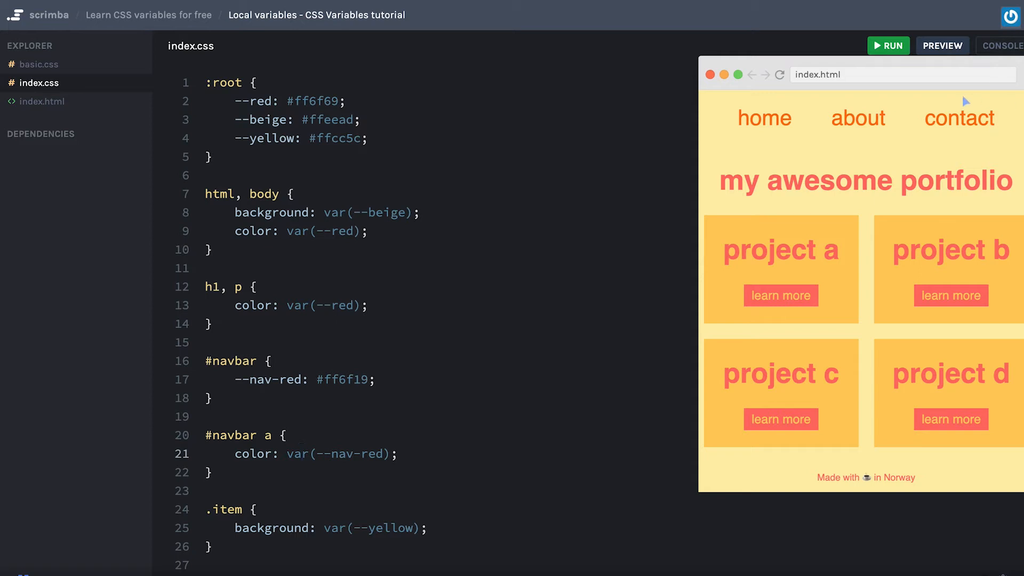
{"action": "mouse_move", "coordinate": [890, 115]}
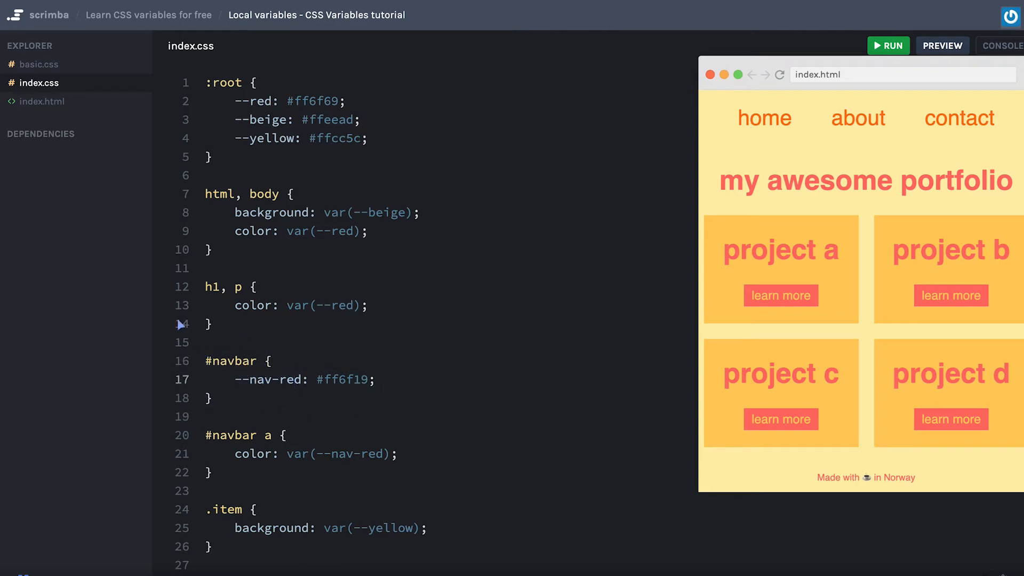
Check the navbar markup in index.html, then return to index.css to edit the button background
{"action": "left_click", "coordinate": [43, 101]}
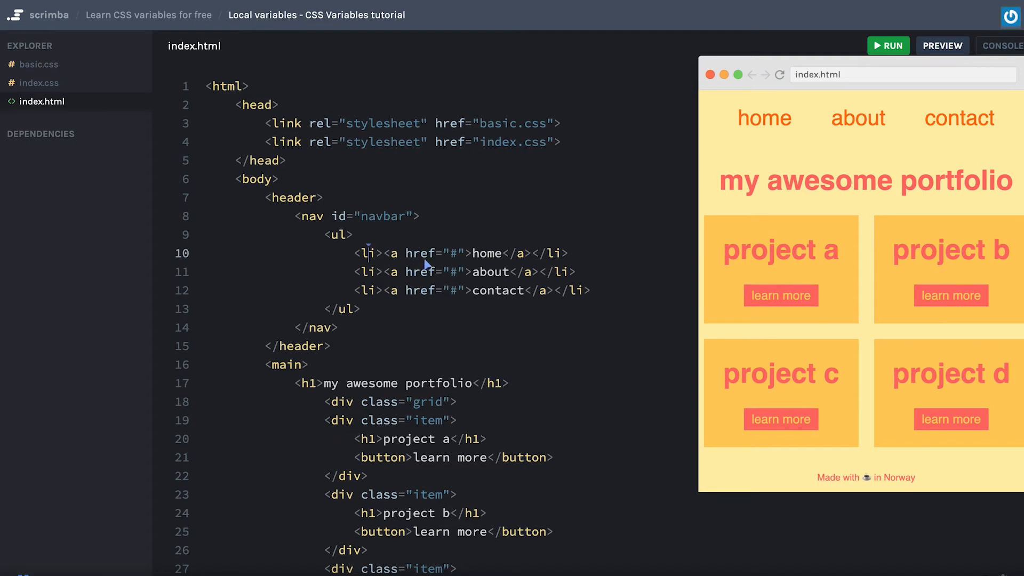
{"action": "left_click", "coordinate": [40, 83]}
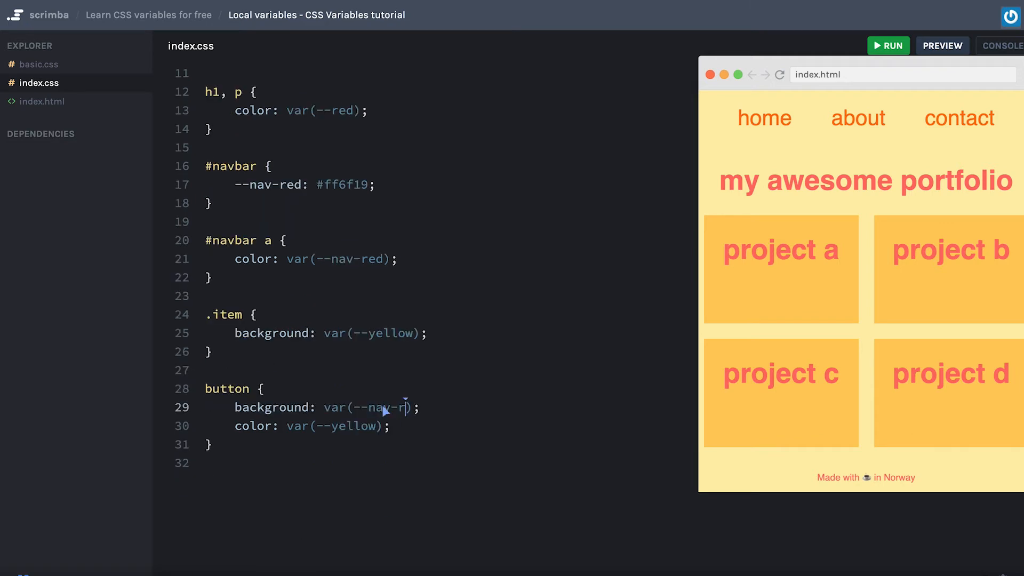
Complete var(--nav-red) for the button background and confirm the links sit inside the nav element
{"action": "type", "text": "ed"}
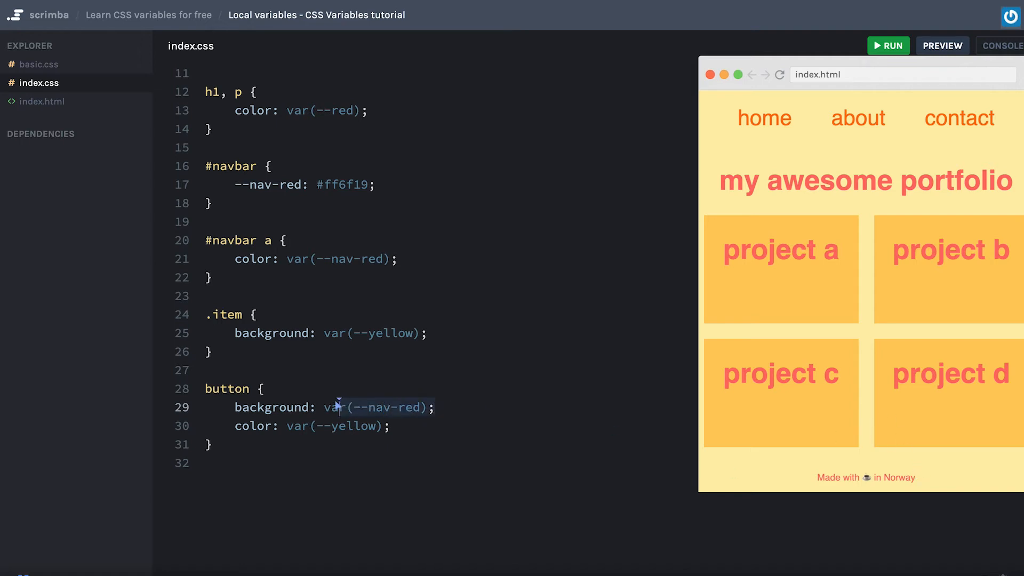
{"action": "left_click", "coordinate": [44, 101]}
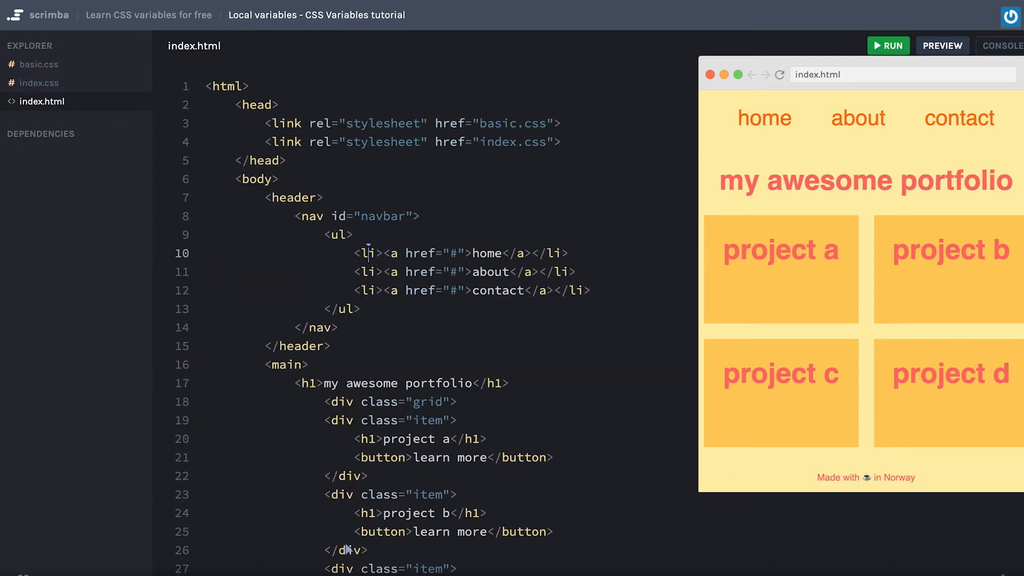
{"action": "scroll", "scroll_direction": "down", "scroll_amount": 3}
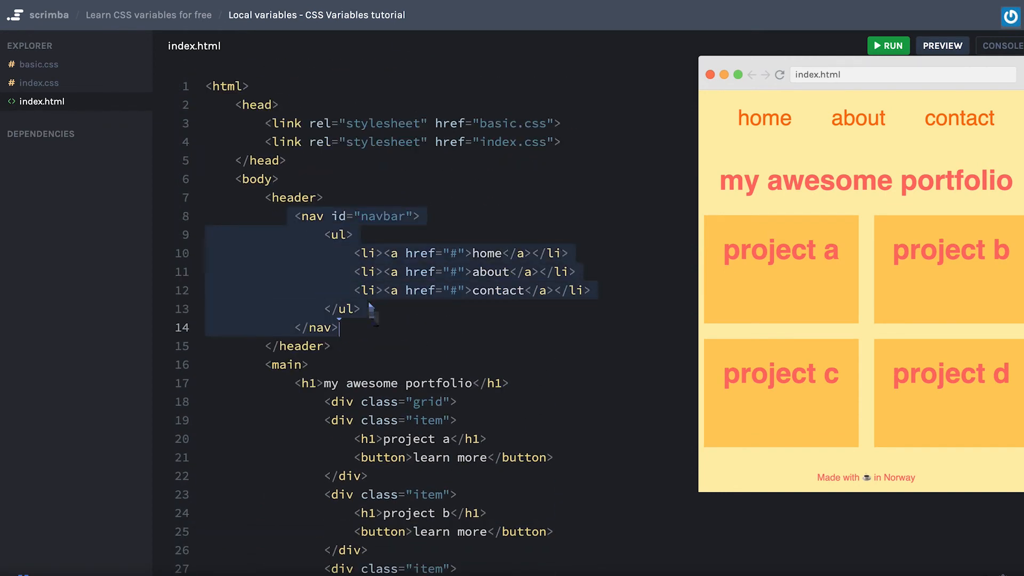
{"action": "left_click", "coordinate": [40, 83]}
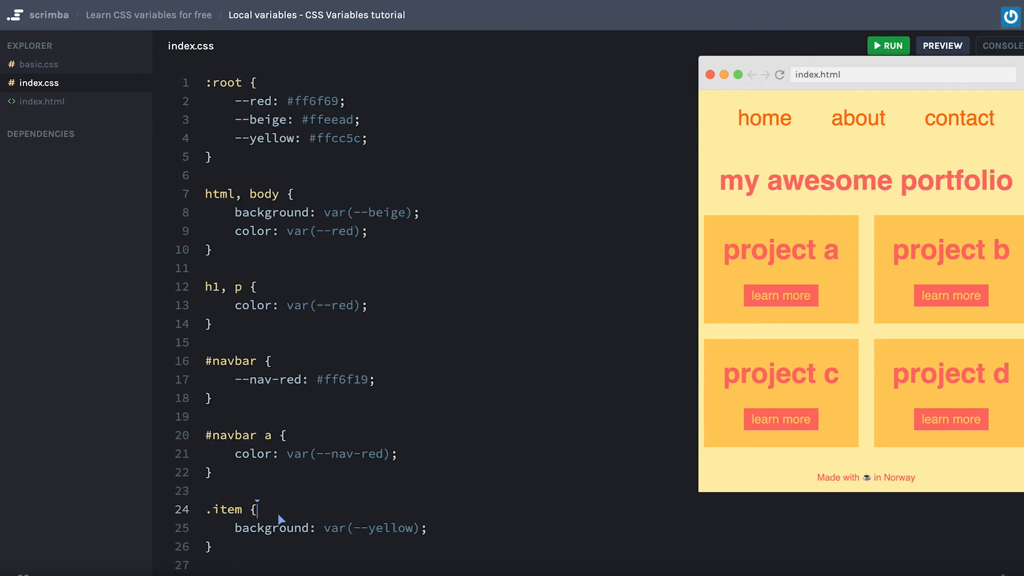
Select the .item rule and start a new empty line above its background declaration
{"action": "double_click", "coordinate": [226, 510]}
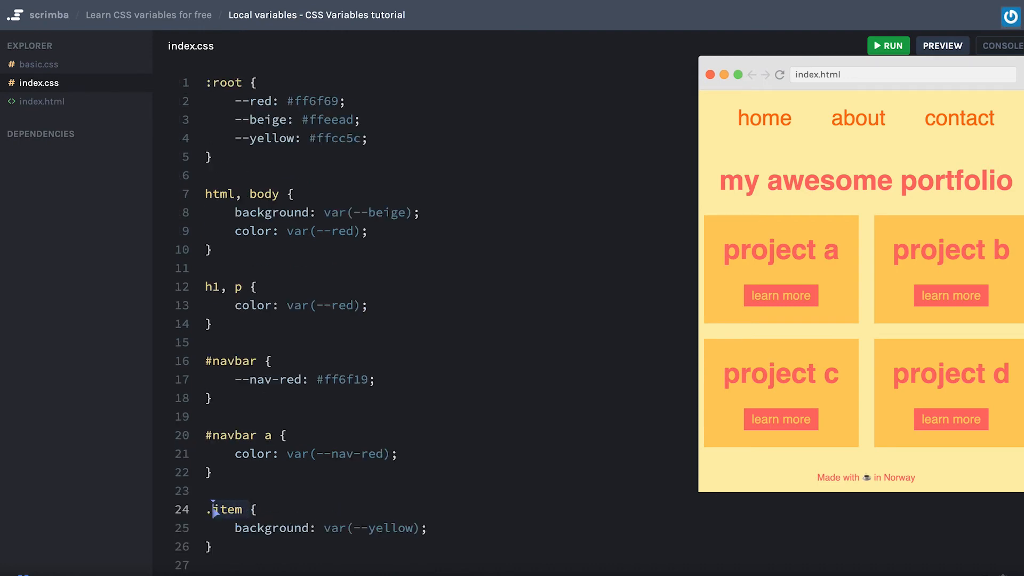
{"action": "double_click", "coordinate": [226, 509]}
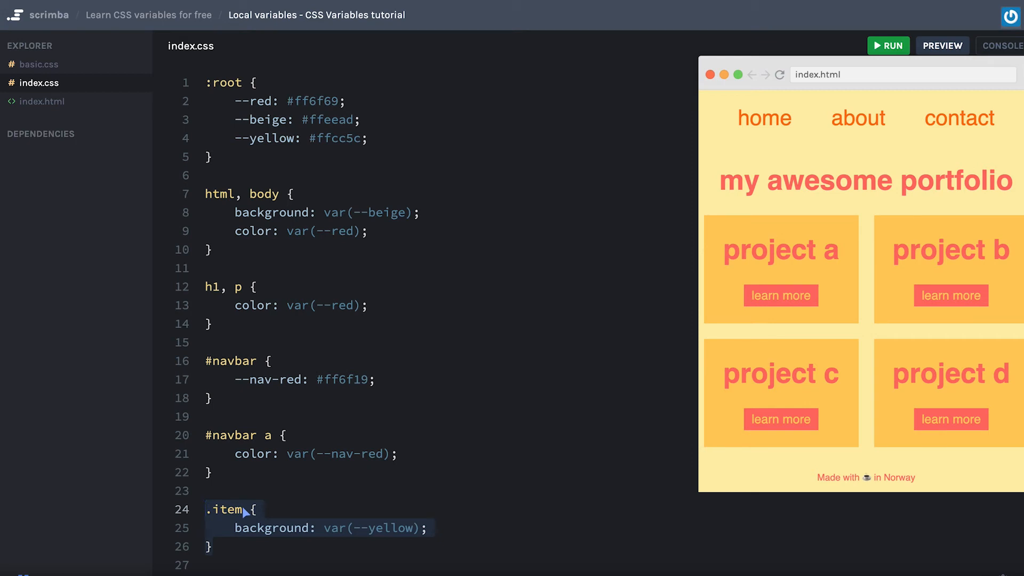
{"action": "mouse_move", "coordinate": [280, 513]}
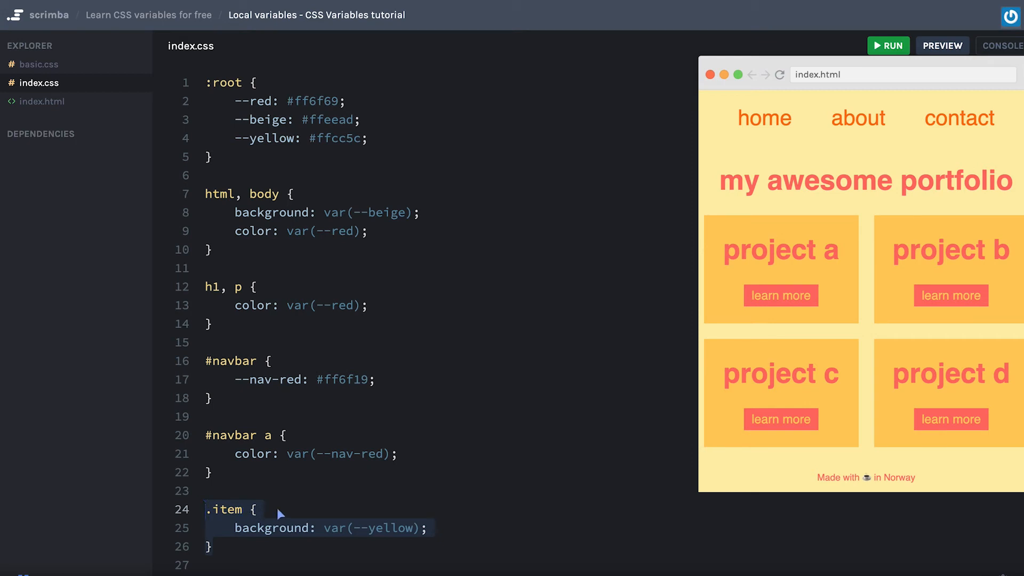
{"action": "mouse_move", "coordinate": [289, 514]}
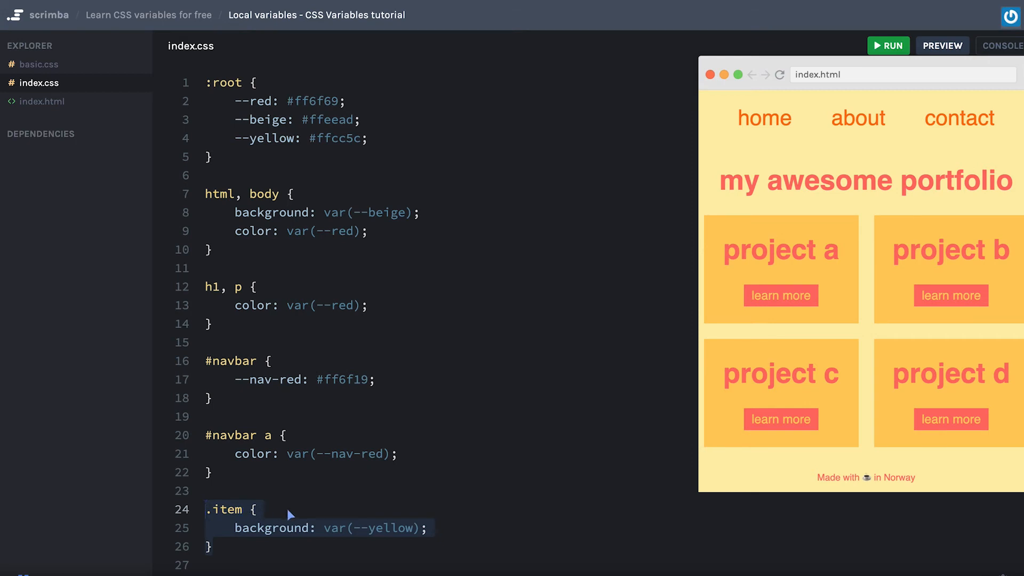
{"action": "key", "text": "Enter"}
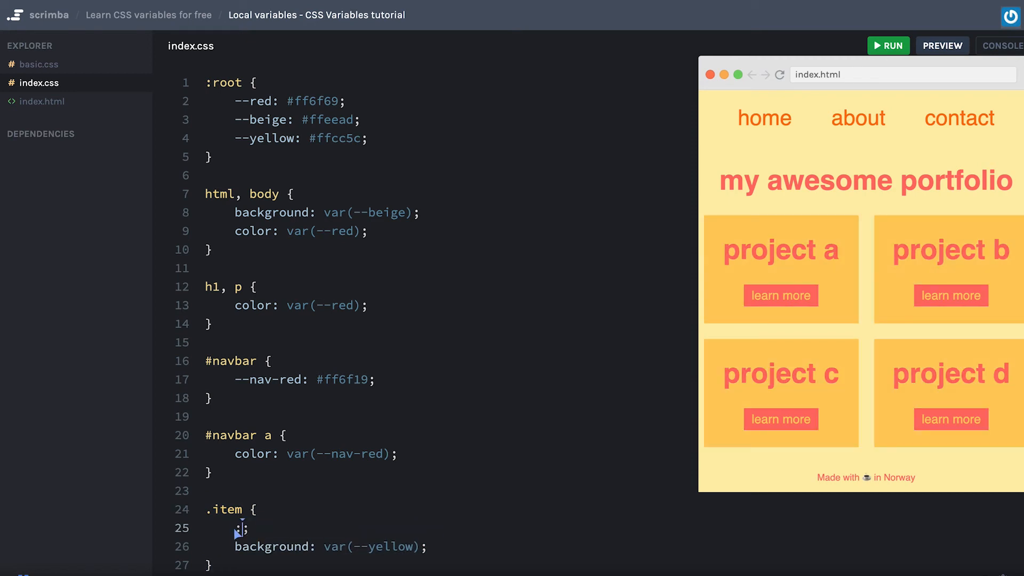
Declare --item-yellow: #ffcc5c in .item and reference it from the item background and button colour
{"action": "type", "text": "--item-yellow"}
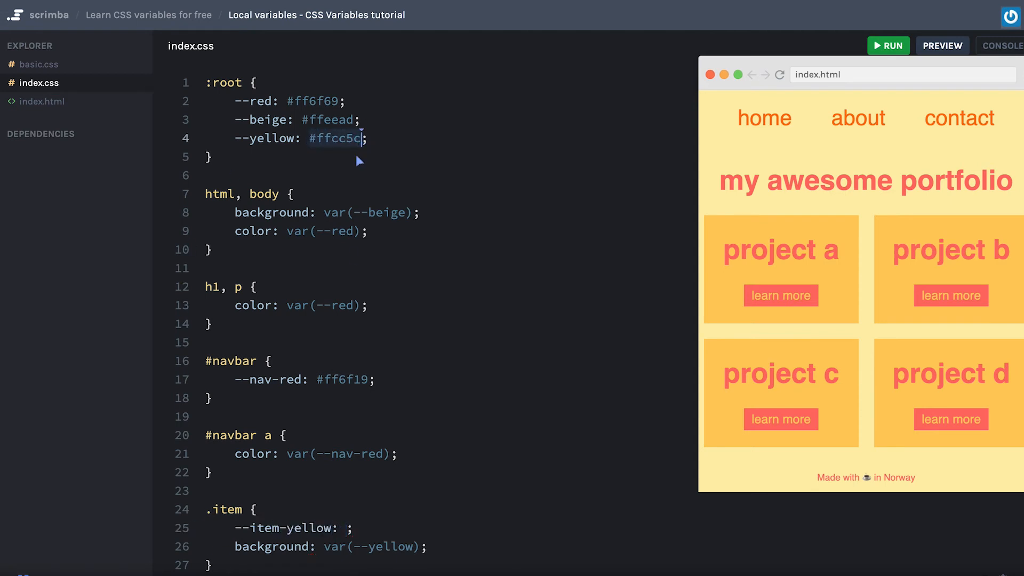
{"action": "type", "text": "#ffcc5c"}
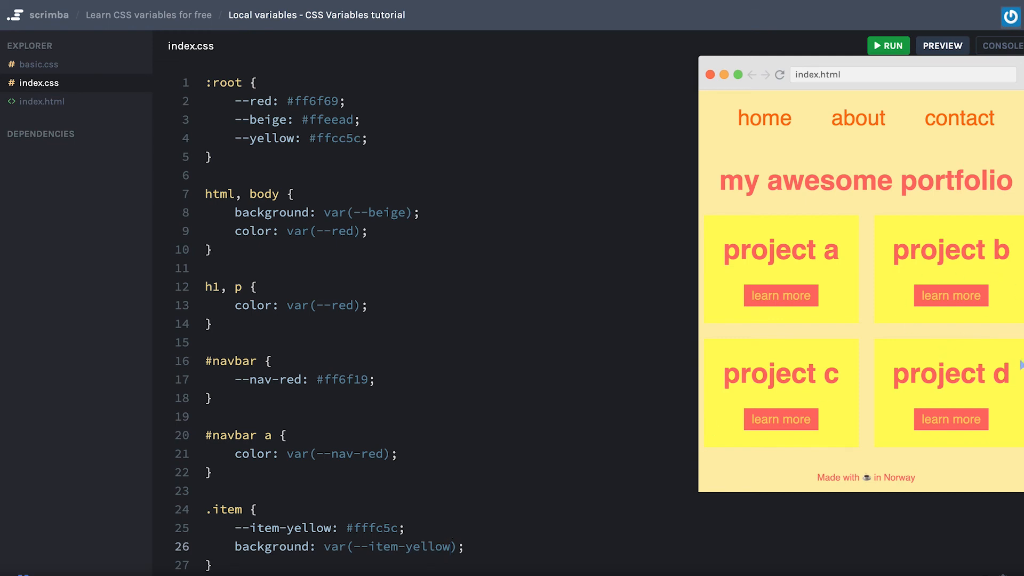
{"action": "mouse_move", "coordinate": [870, 373]}
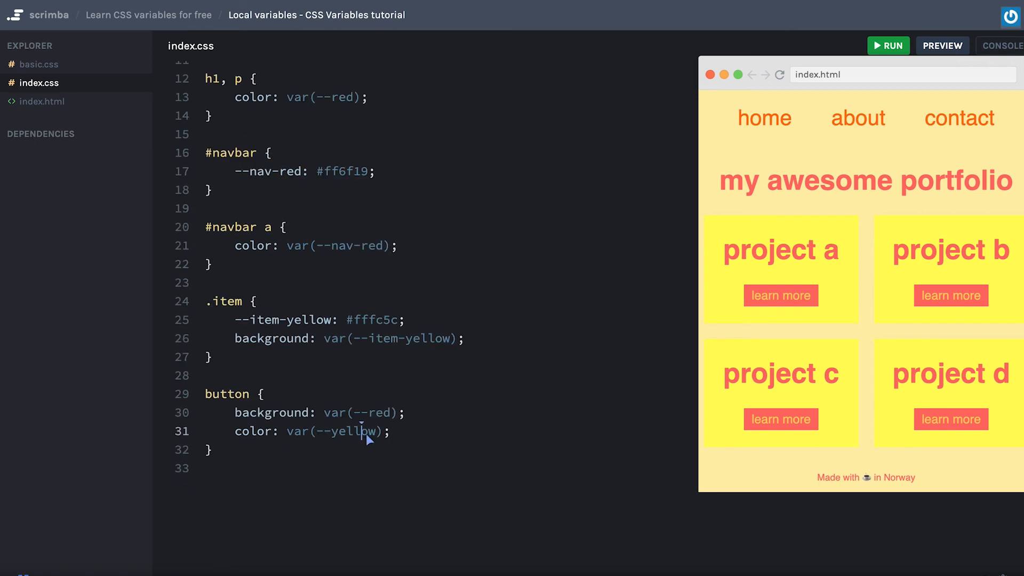
{"action": "double_click", "coordinate": [339, 431]}
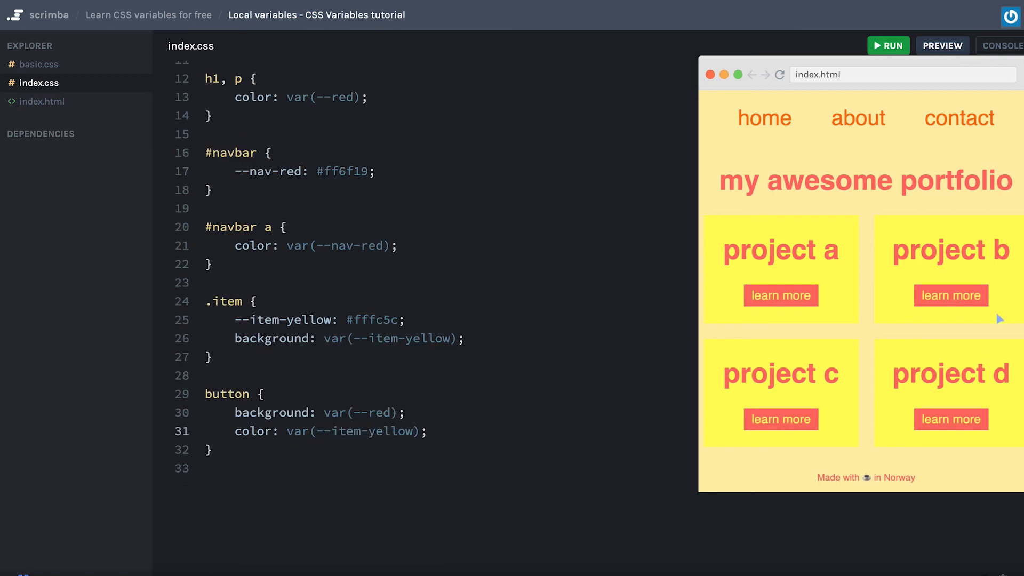
{"action": "mouse_move", "coordinate": [979, 388]}
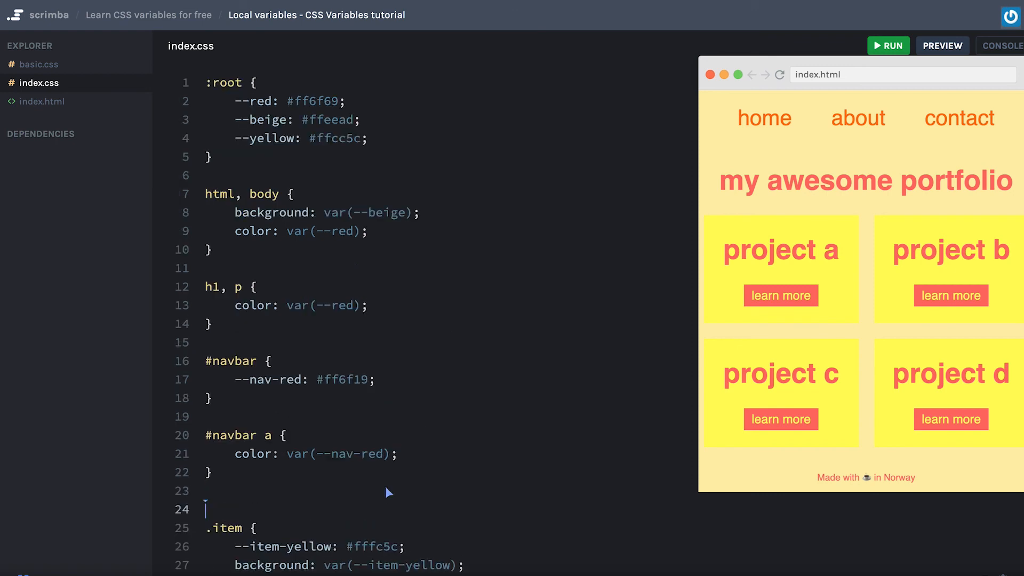
Add a separate .item {} rule holding only --item-yellow: #fffc5c
{"action": "scroll", "scroll_direction": "down", "scroll_amount": 3}
{"action": "type", "text": "."}
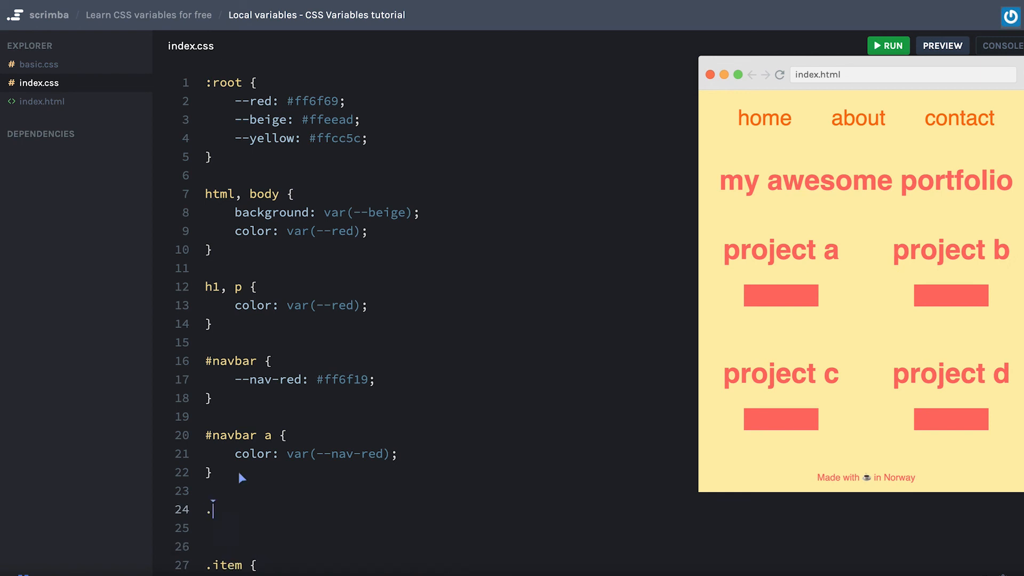
{"action": "type", "text": "item {}"}
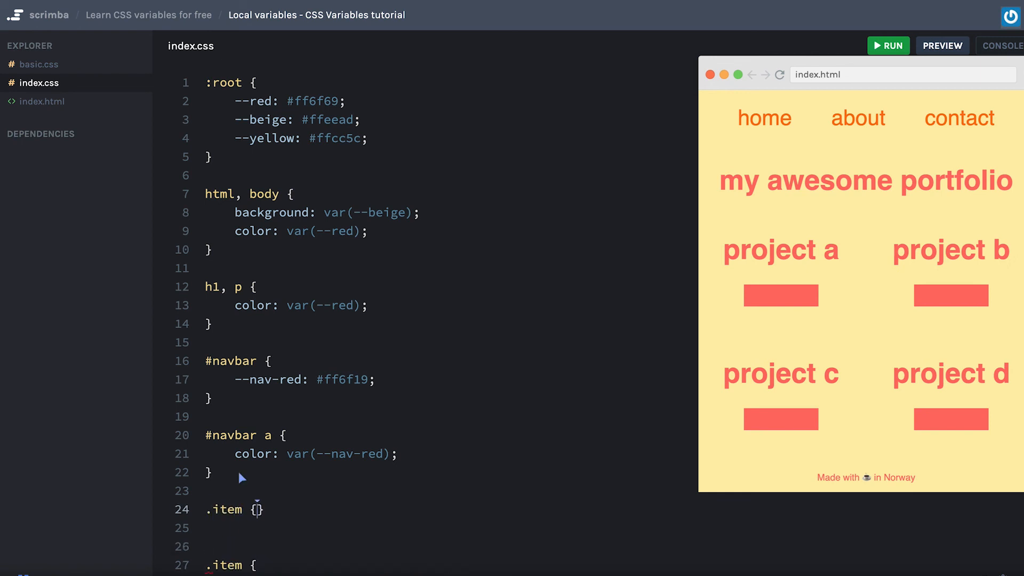
{"action": "type", "text": "--item-yellow: #fffc5c;"}
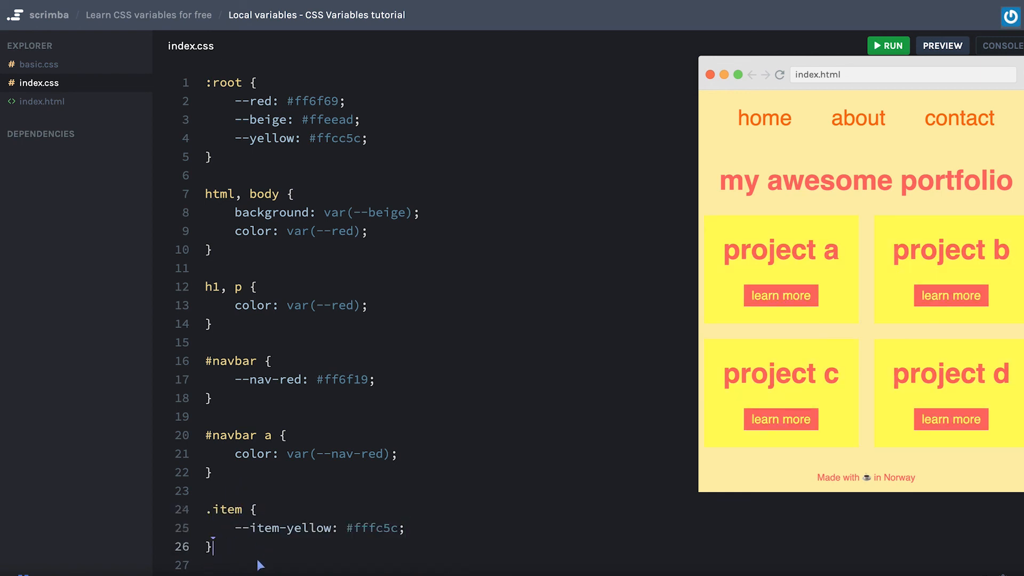